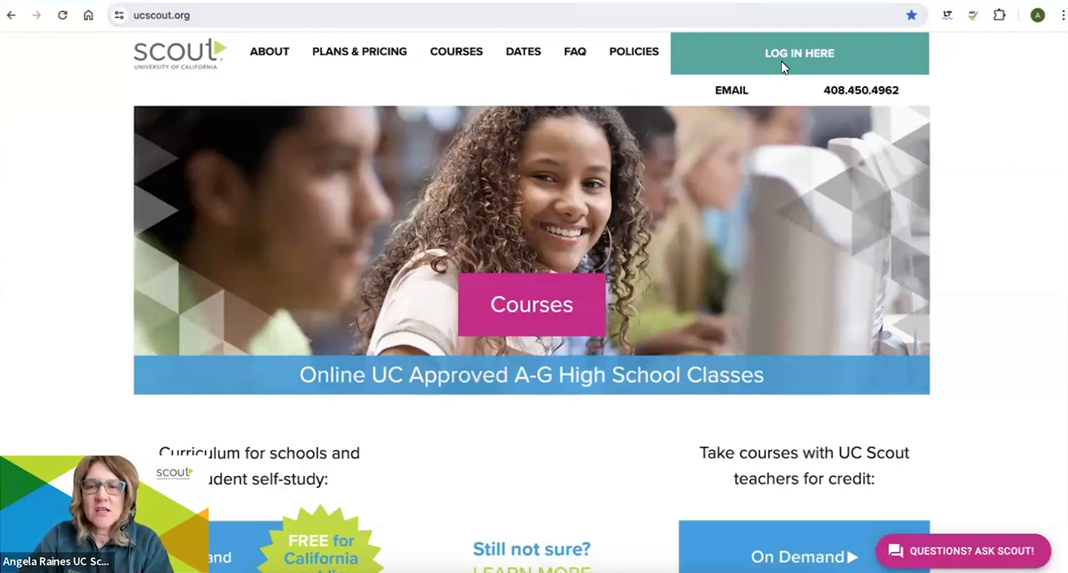
- Reach the Student / Purchaser log-in page from the homepage's LOG IN HERE link
{"action": "left_click", "coordinate": [798, 53]}
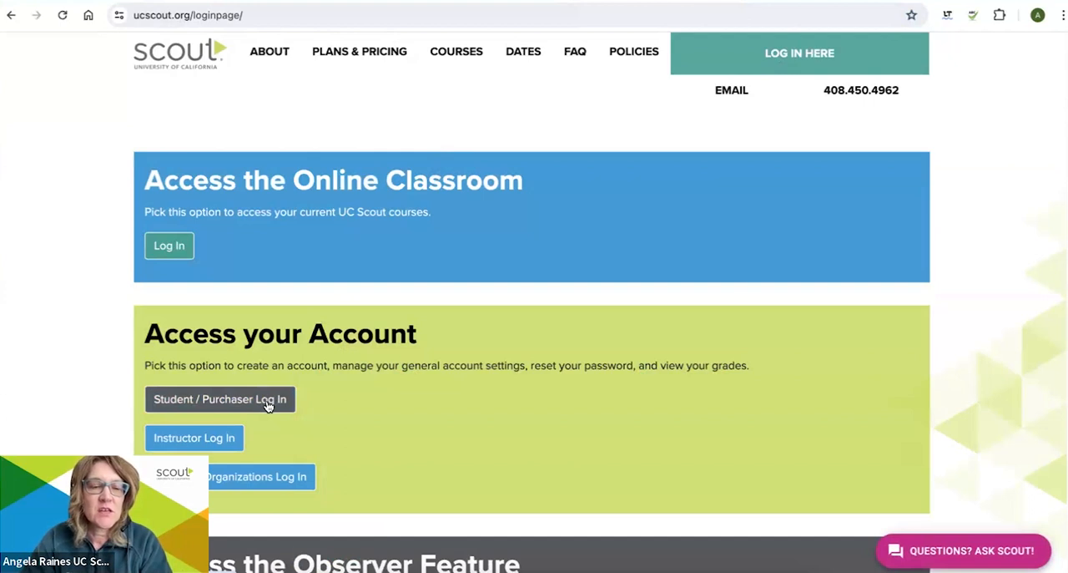
{"action": "left_click", "coordinate": [221, 399]}
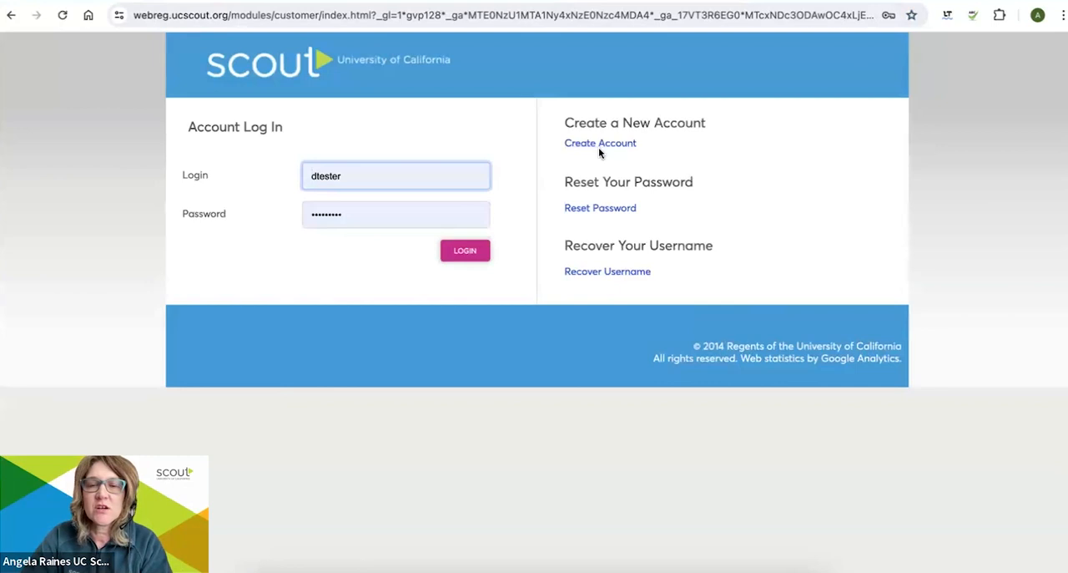
- Start a new customer account via the Create Account link on the log-in page
{"action": "left_click", "coordinate": [600, 144]}
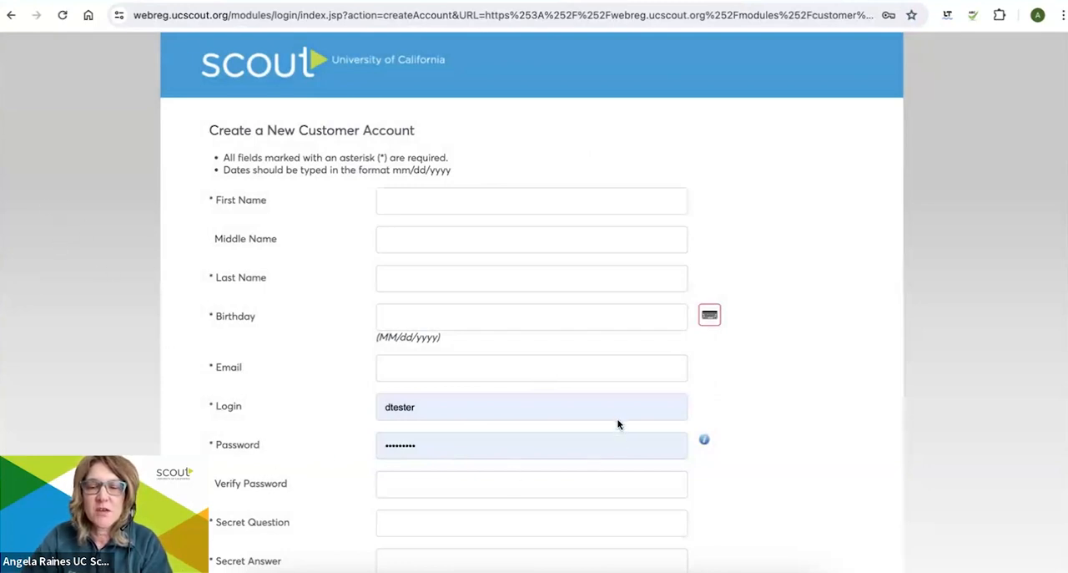
{"action": "mouse_move", "coordinate": [628, 401]}
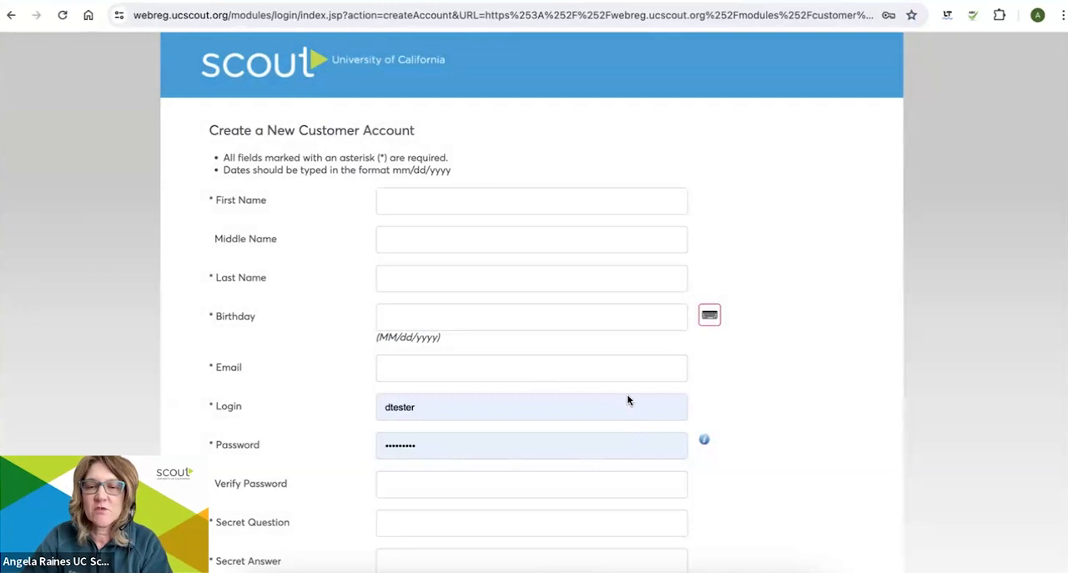
{"action": "mouse_move", "coordinate": [655, 343]}
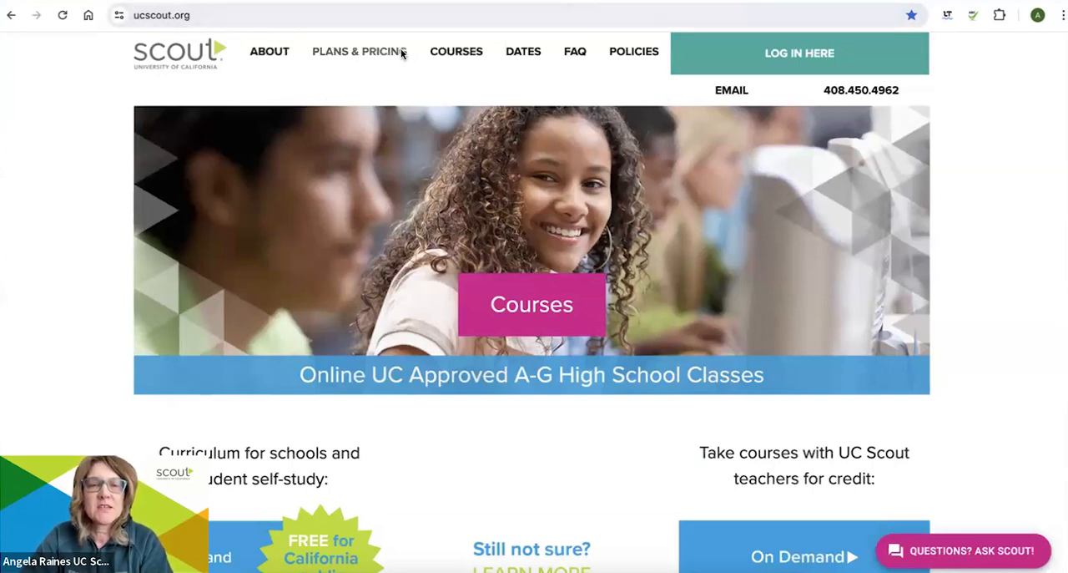
- From Plans & Pricing, reach the Basic plan's CA promotion code request form and review it
{"action": "left_click", "coordinate": [359, 50]}
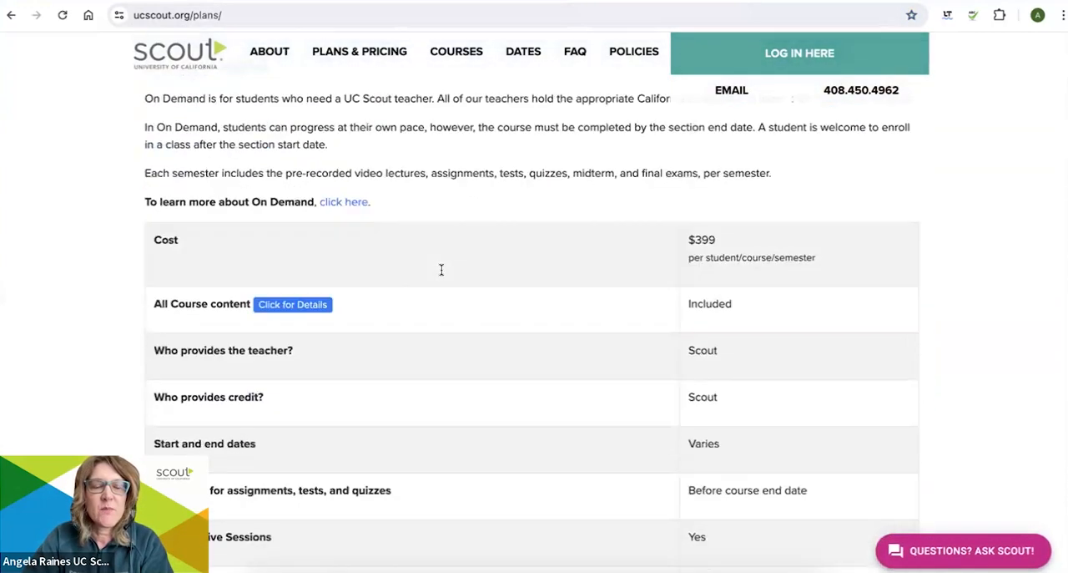
{"action": "scroll", "scroll_direction": "down", "scroll_amount": 3}
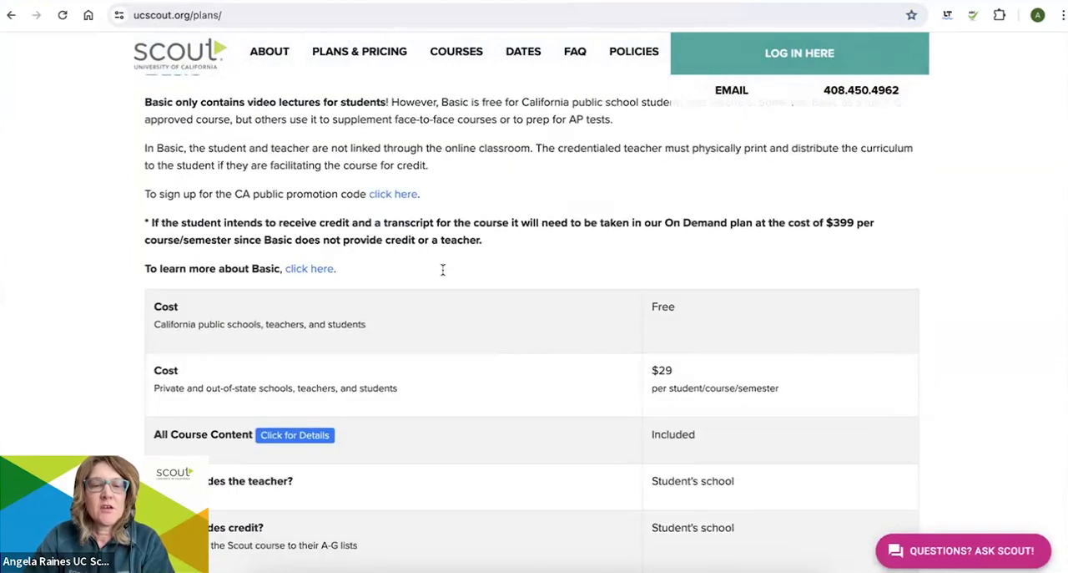
{"action": "mouse_move", "coordinate": [358, 194]}
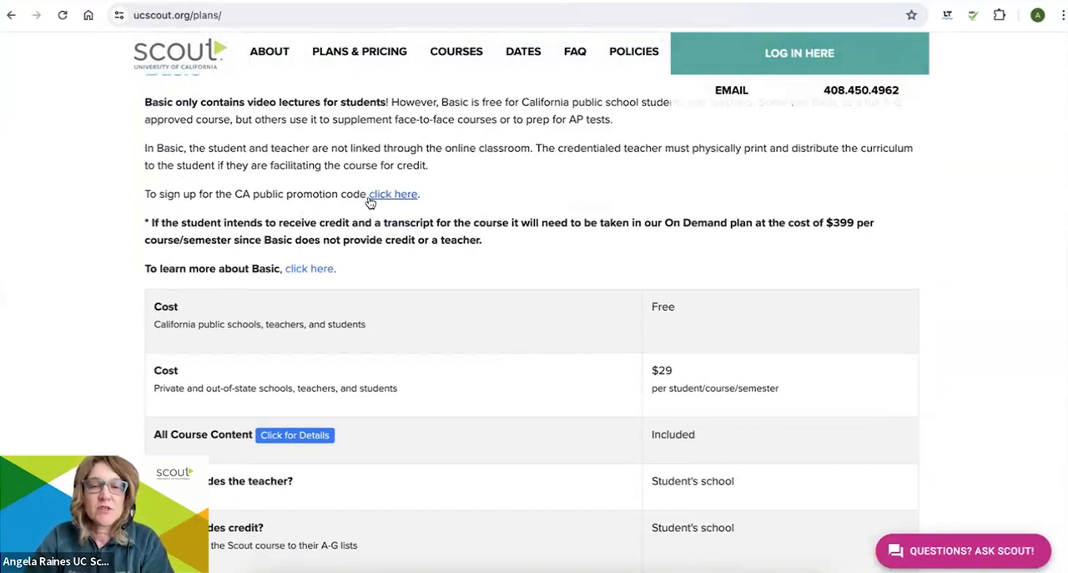
{"action": "left_click", "coordinate": [394, 193]}
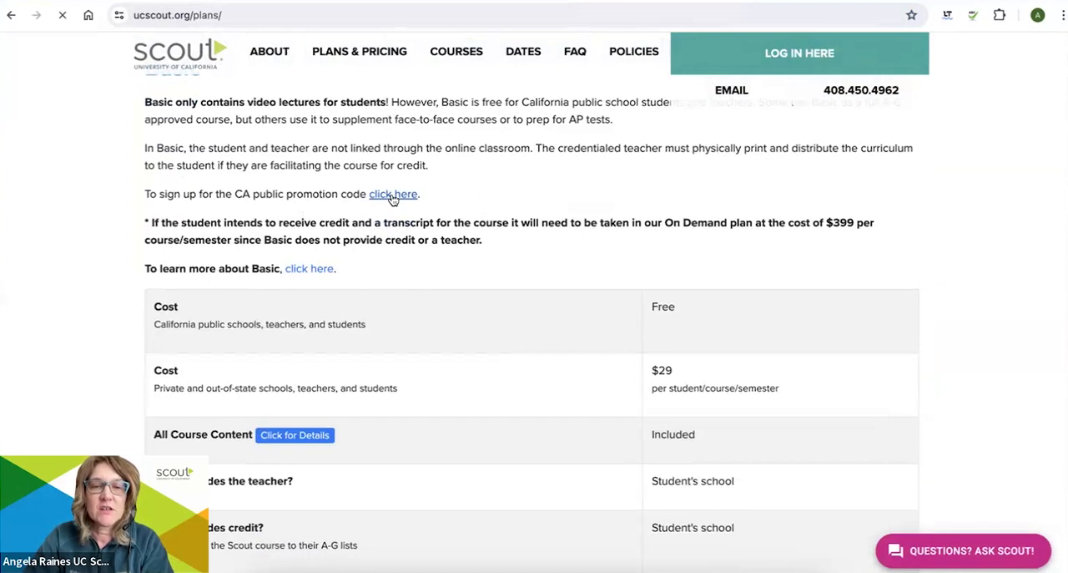
{"action": "left_click", "coordinate": [394, 194]}
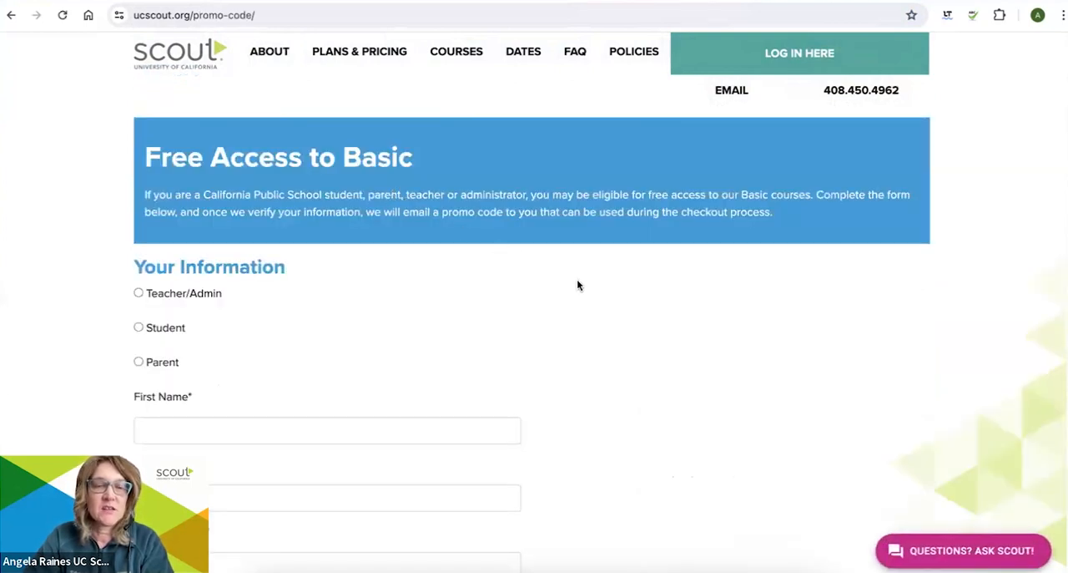
{"action": "scroll", "scroll_direction": "down", "scroll_amount": 3}
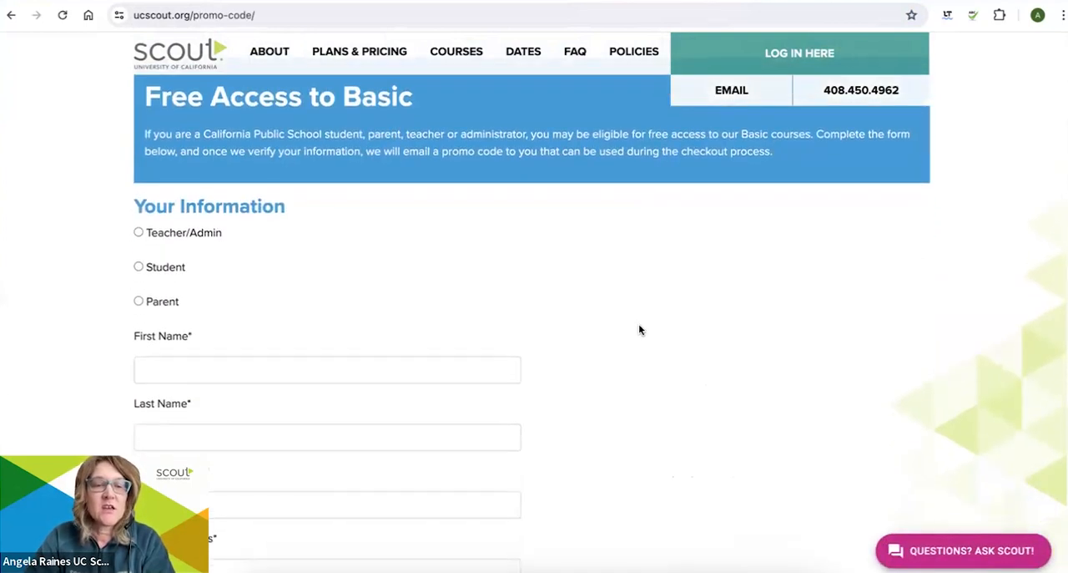
{"action": "scroll", "scroll_direction": "down", "scroll_amount": 3}
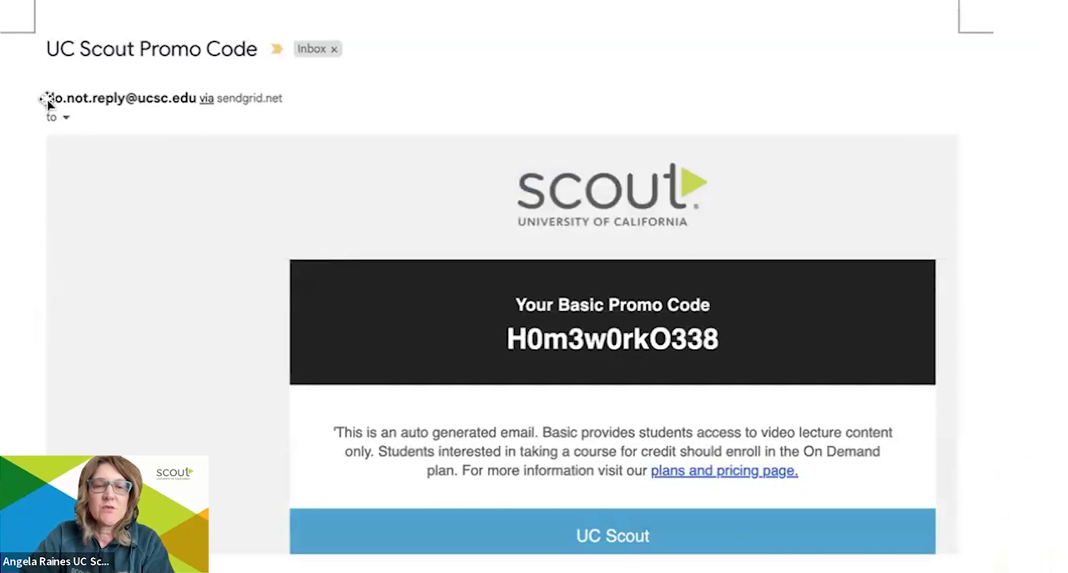
{"action": "mouse_move", "coordinate": [219, 102]}
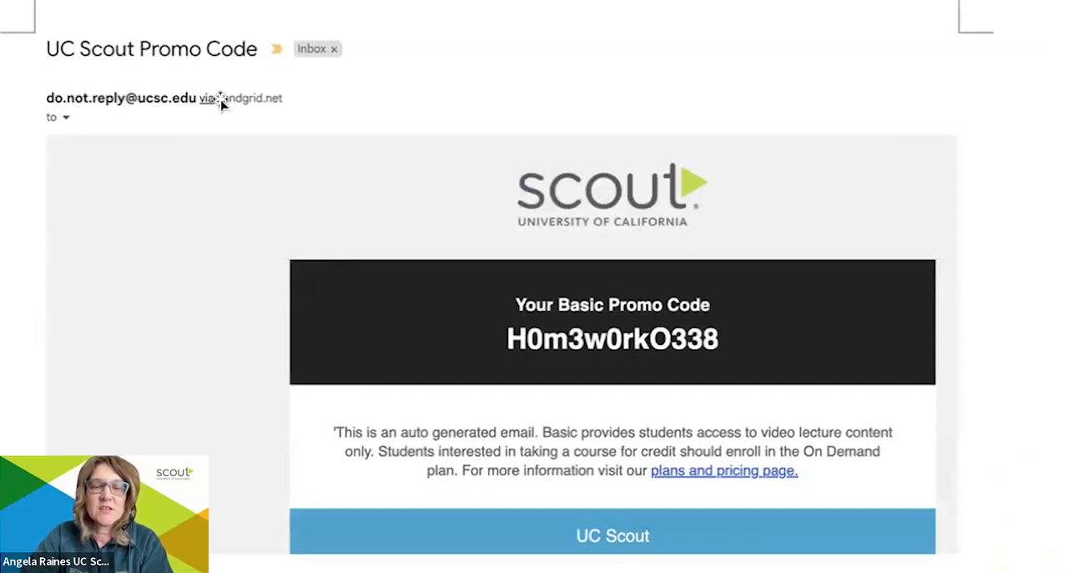
{"action": "mouse_move", "coordinate": [301, 107]}
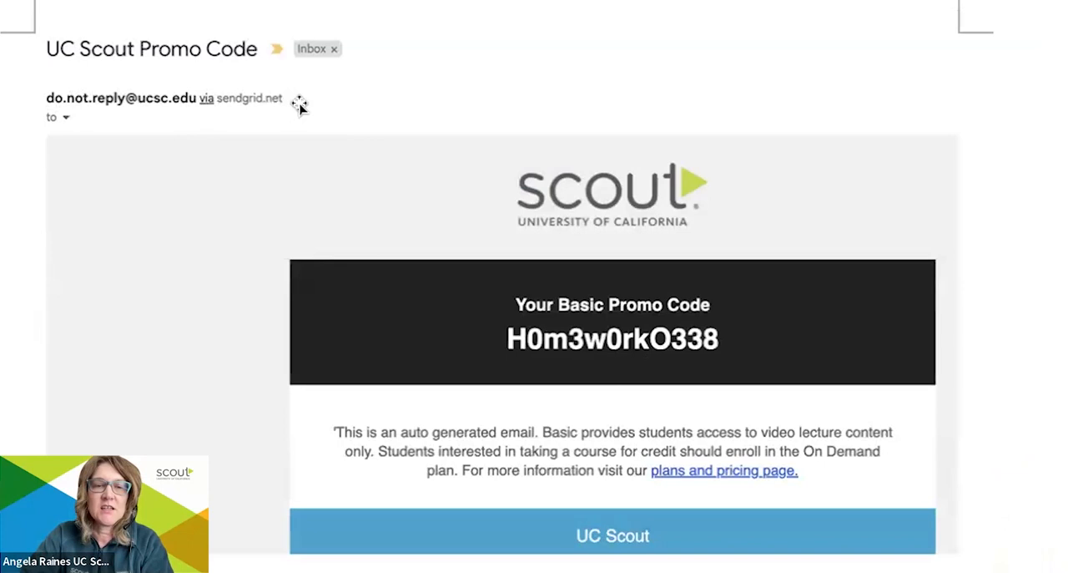
{"action": "mouse_move", "coordinate": [597, 251]}
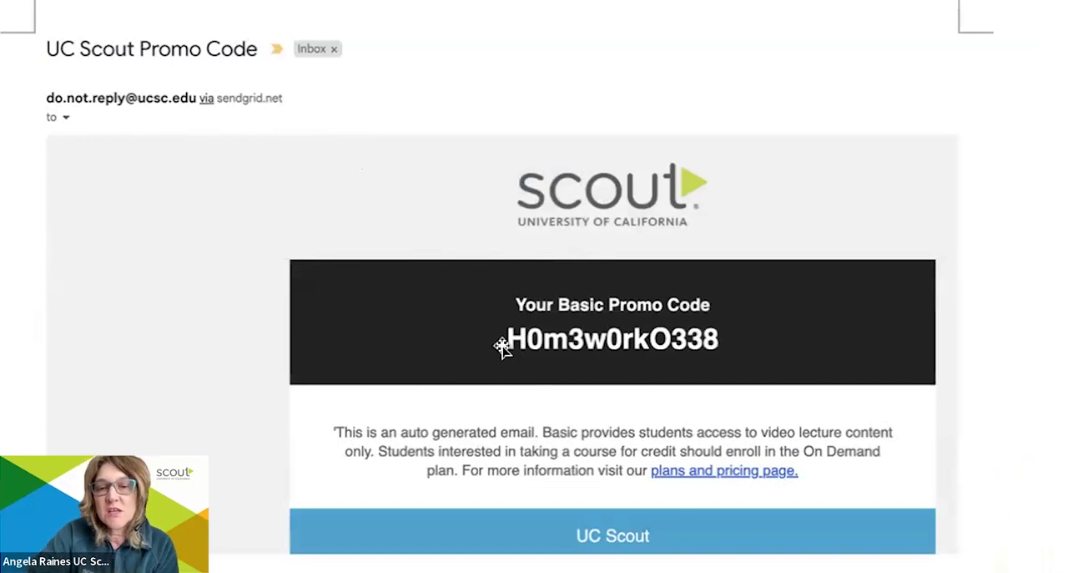
{"action": "mouse_move", "coordinate": [524, 354]}
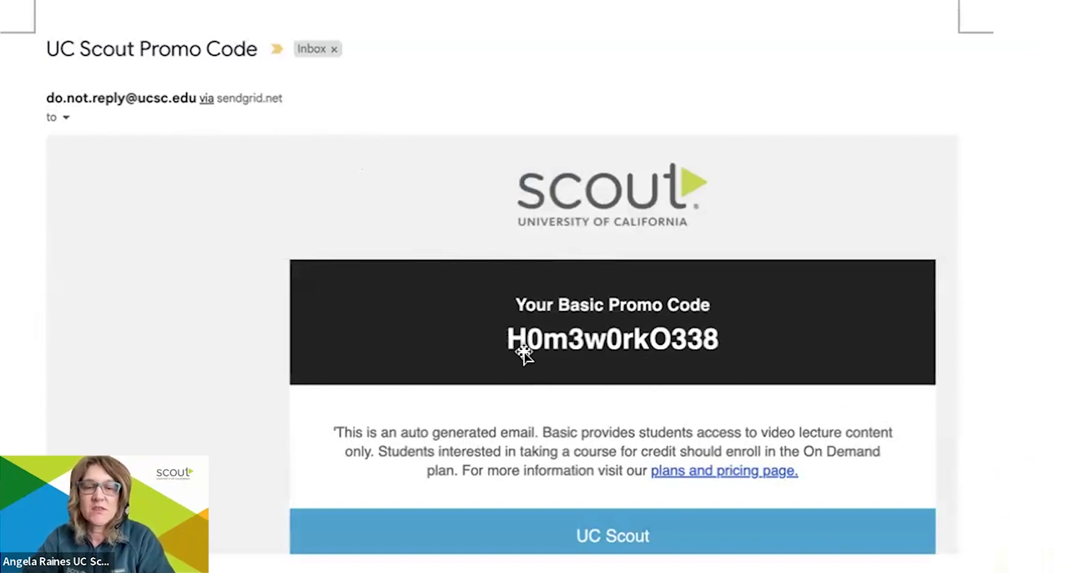
{"action": "mouse_move", "coordinate": [382, 320]}
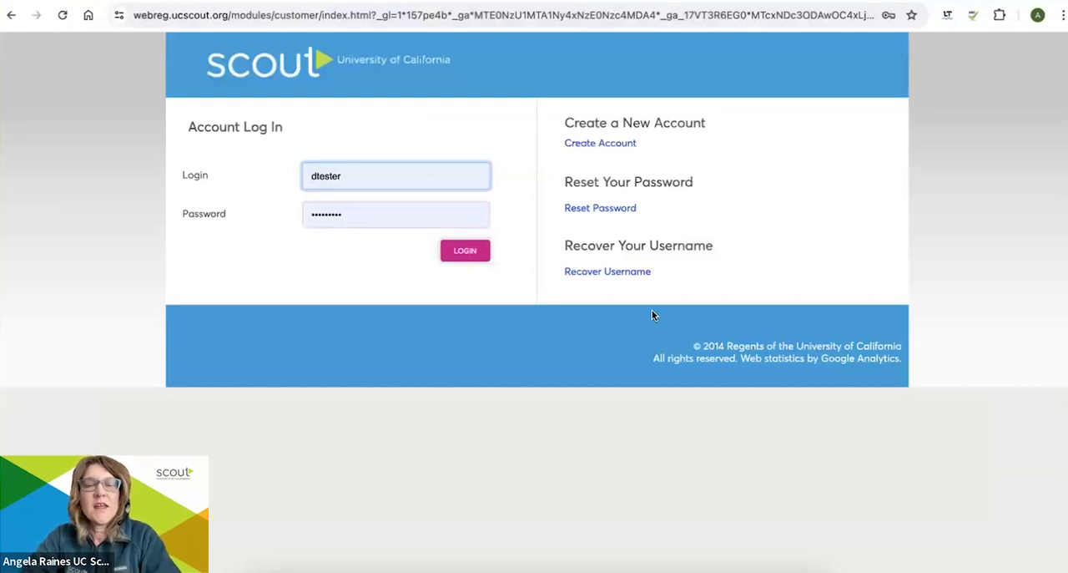
{"action": "mouse_move", "coordinate": [398, 234]}
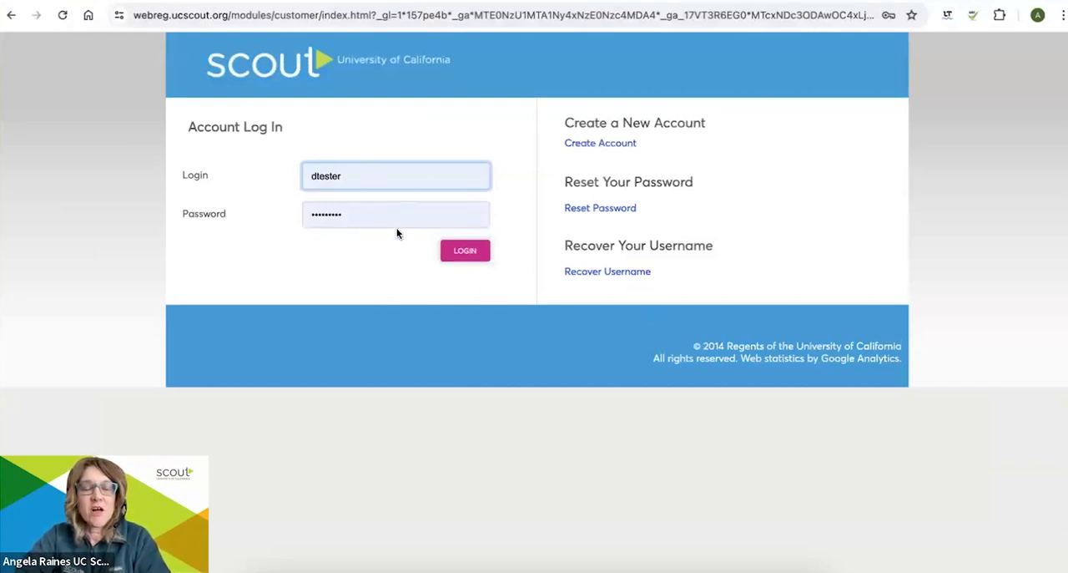
{"action": "mouse_move", "coordinate": [223, 199]}
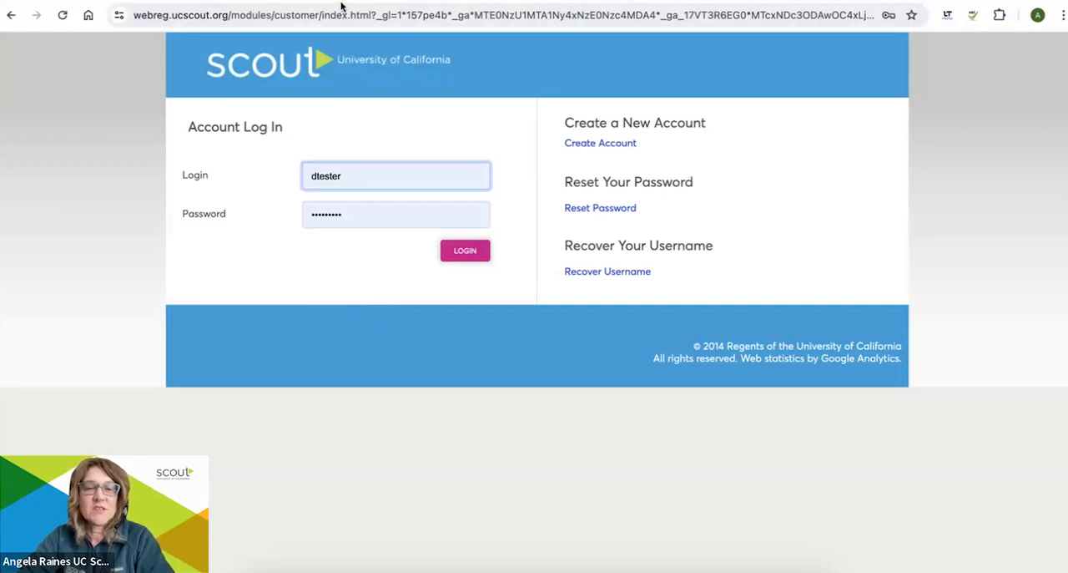
{"action": "mouse_move", "coordinate": [464, 251]}
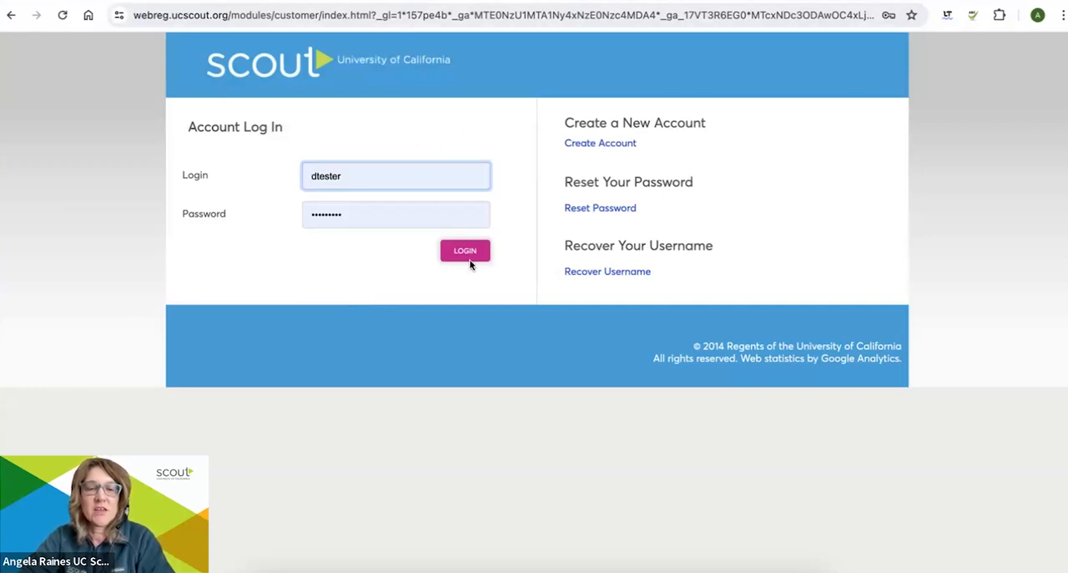
- Sign in with the filled-in credentials and browse the Find A Course catalog listing
{"action": "left_click", "coordinate": [464, 250]}
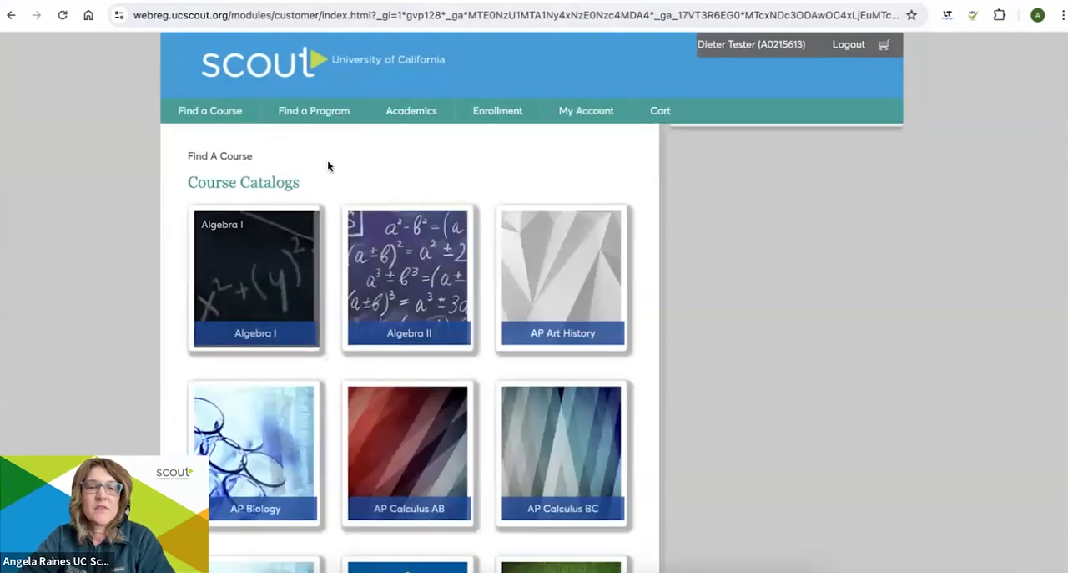
{"action": "scroll", "scroll_direction": "down", "scroll_amount": 3}
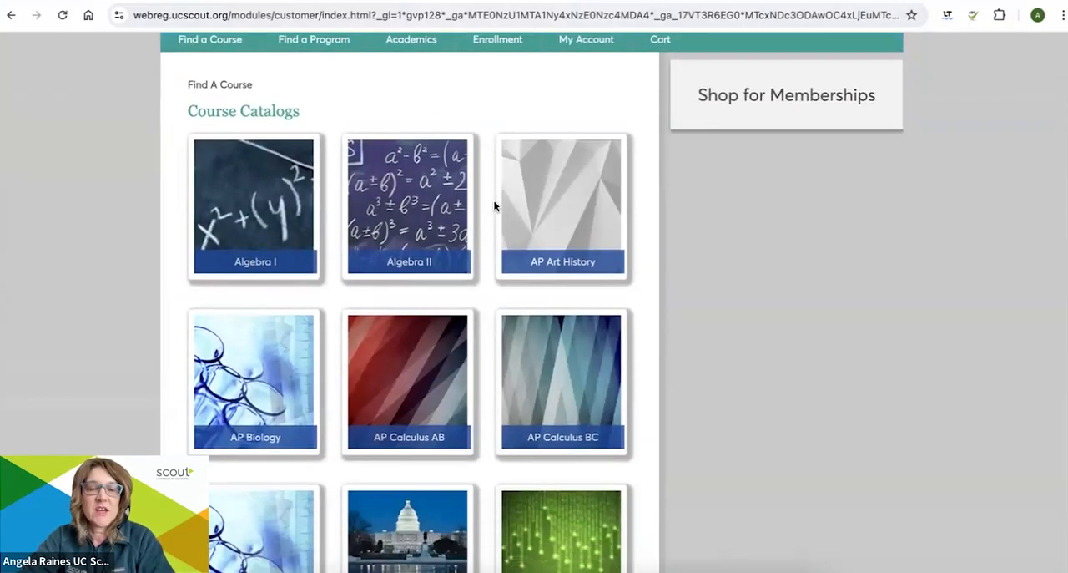
{"action": "scroll", "scroll_direction": "down", "scroll_amount": 3}
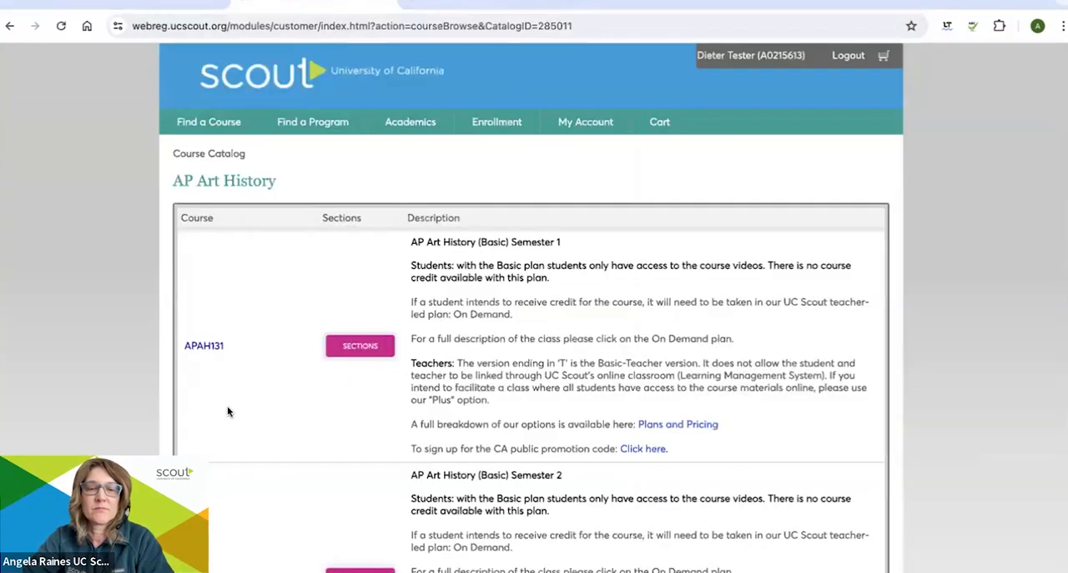
{"action": "mouse_move", "coordinate": [281, 47]}
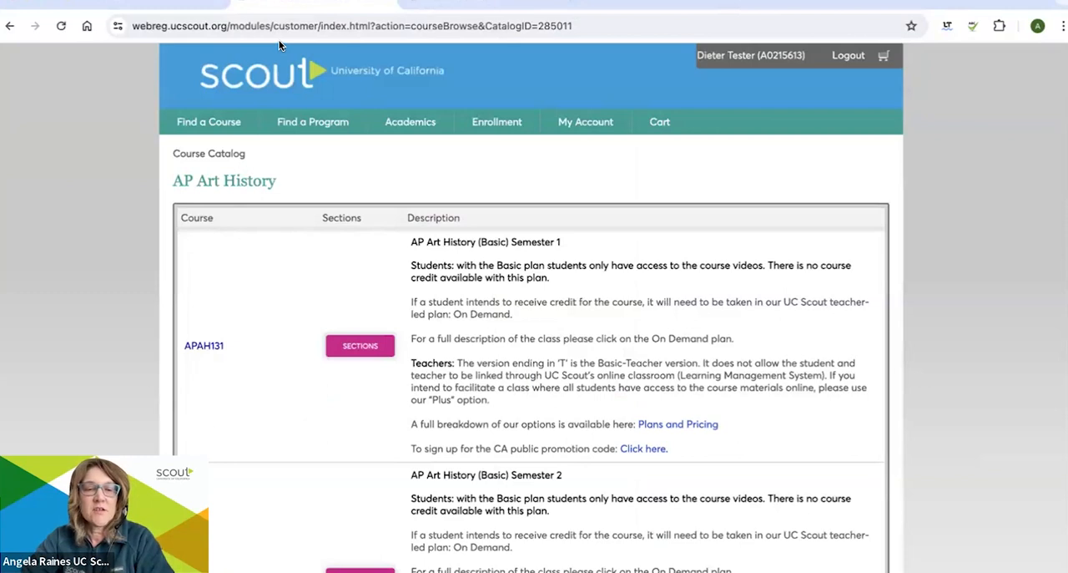
{"action": "scroll", "scroll_direction": "down", "scroll_amount": 3}
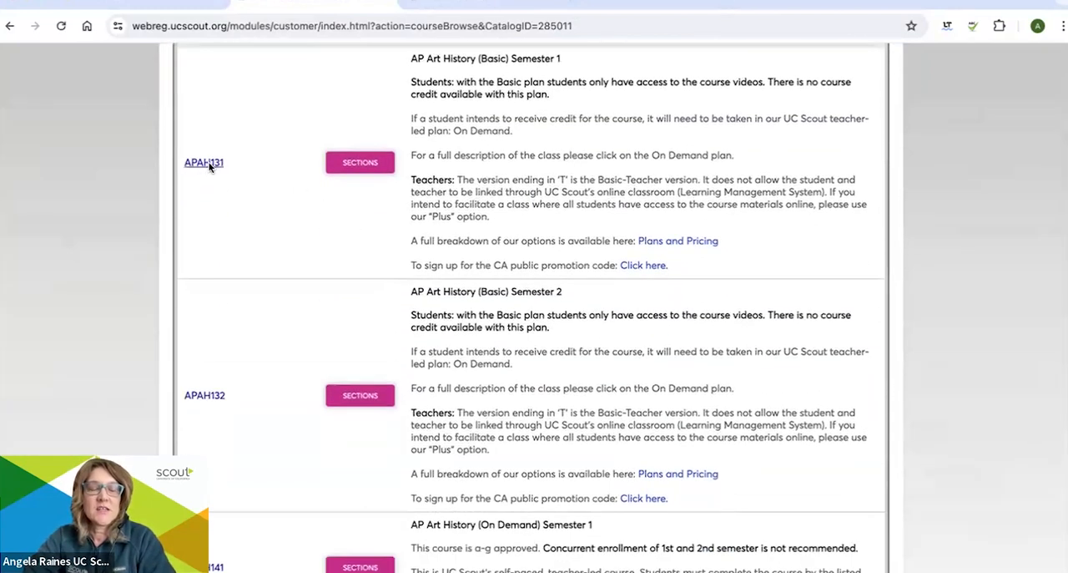
{"action": "scroll", "scroll_direction": "down", "scroll_amount": 3}
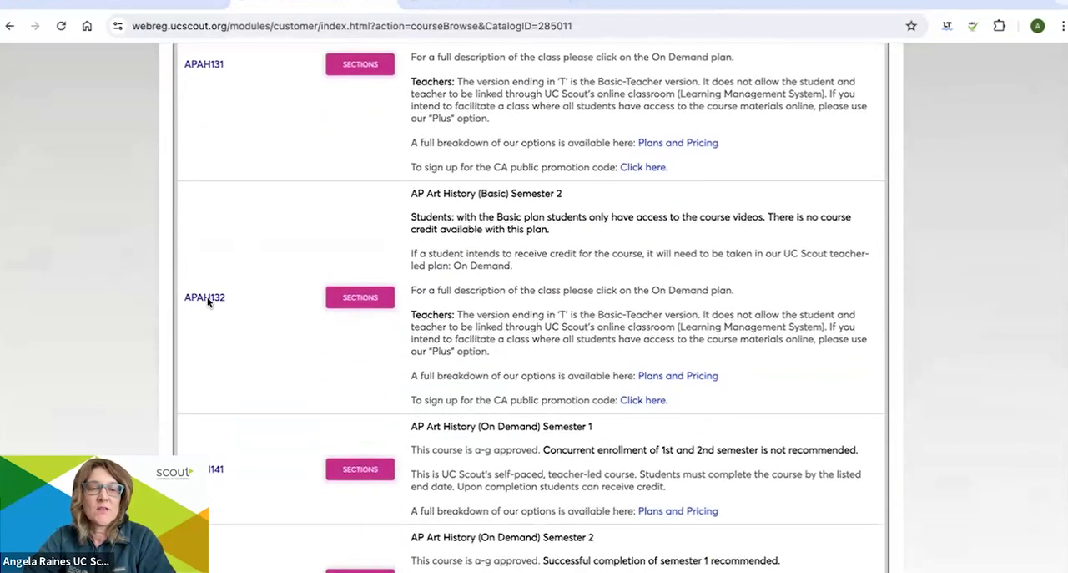
{"action": "mouse_move", "coordinate": [233, 335]}
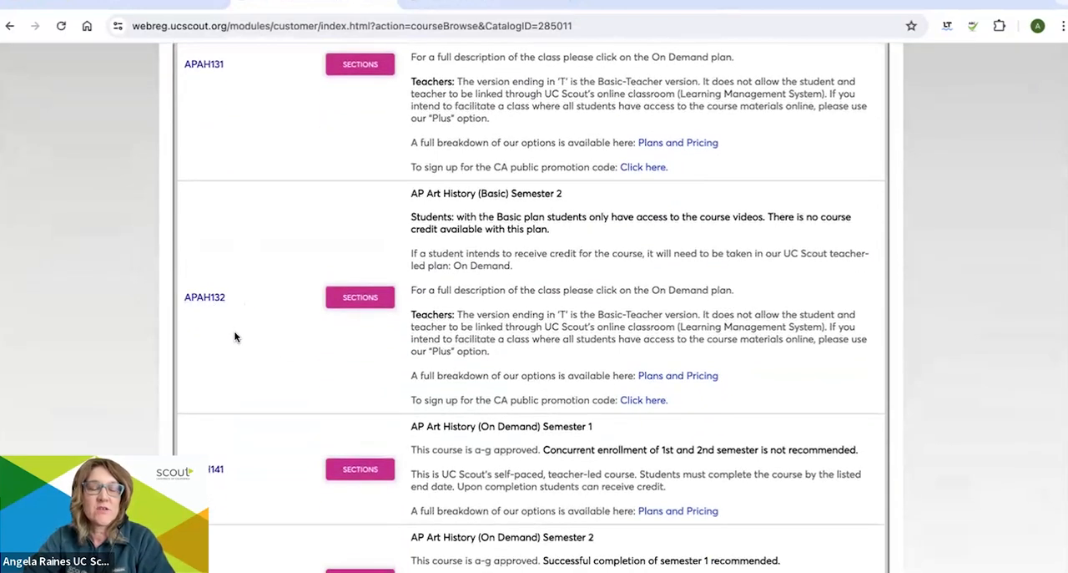
{"action": "mouse_move", "coordinate": [240, 334]}
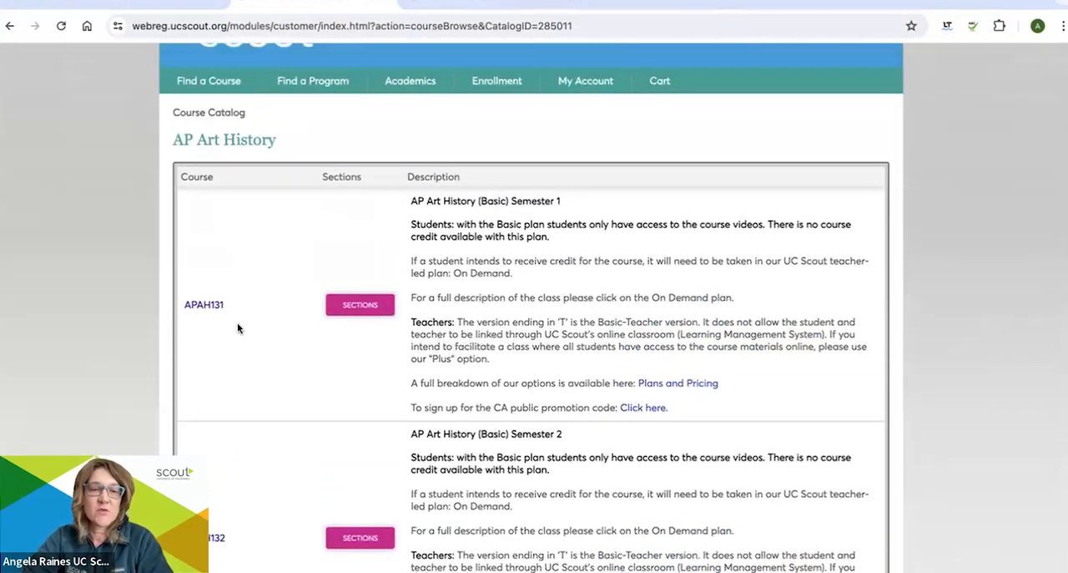
{"action": "mouse_move", "coordinate": [282, 384]}
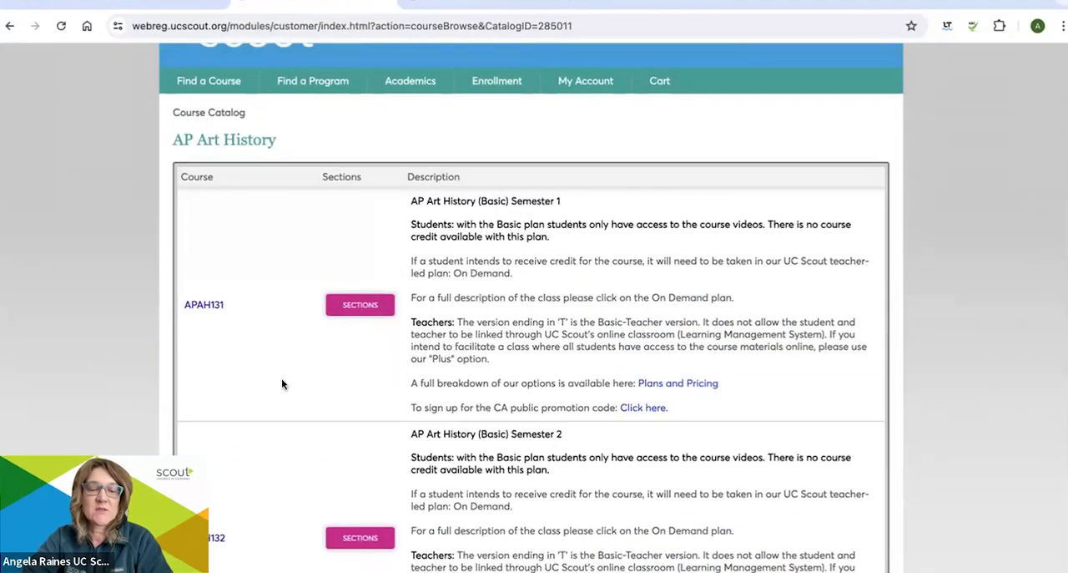
{"action": "scroll", "scroll_direction": "down", "scroll_amount": 3}
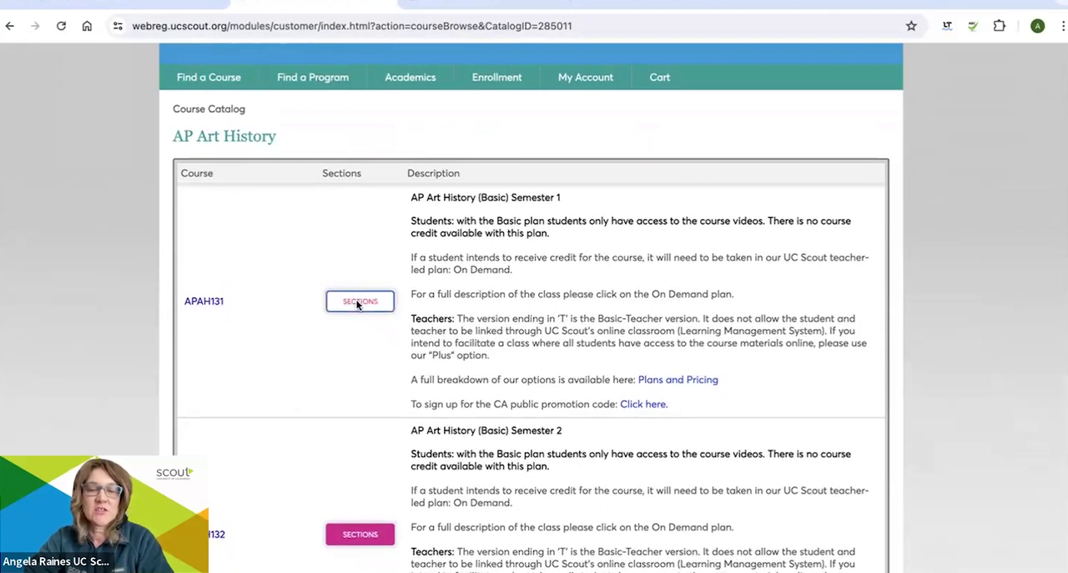
- Register yourself for section APAH131-023 of AP Art History (Basic) Semester 1 and proceed toward checkout
{"action": "left_click", "coordinate": [360, 301]}
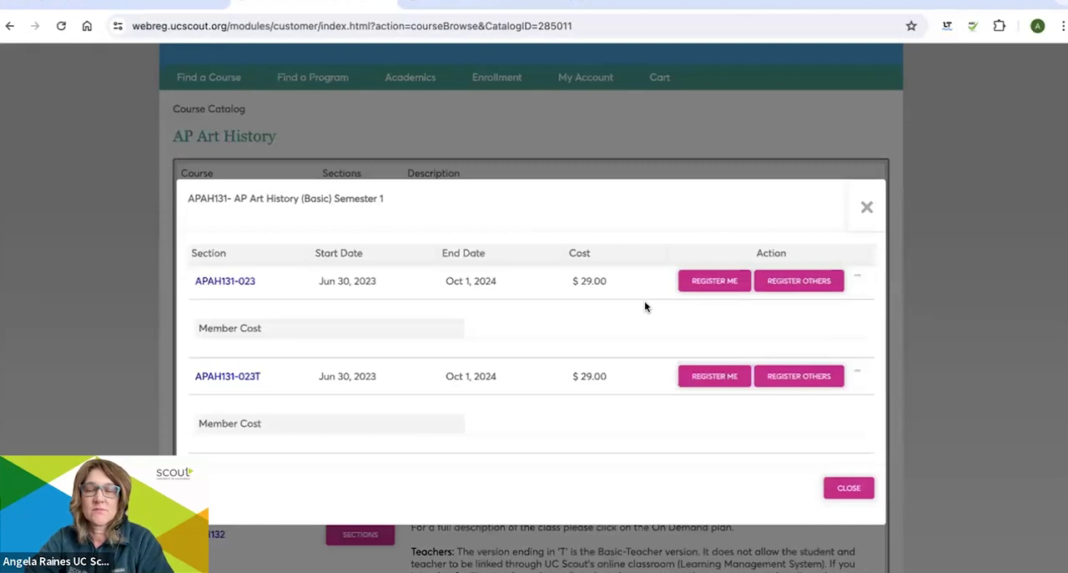
{"action": "mouse_move", "coordinate": [607, 287]}
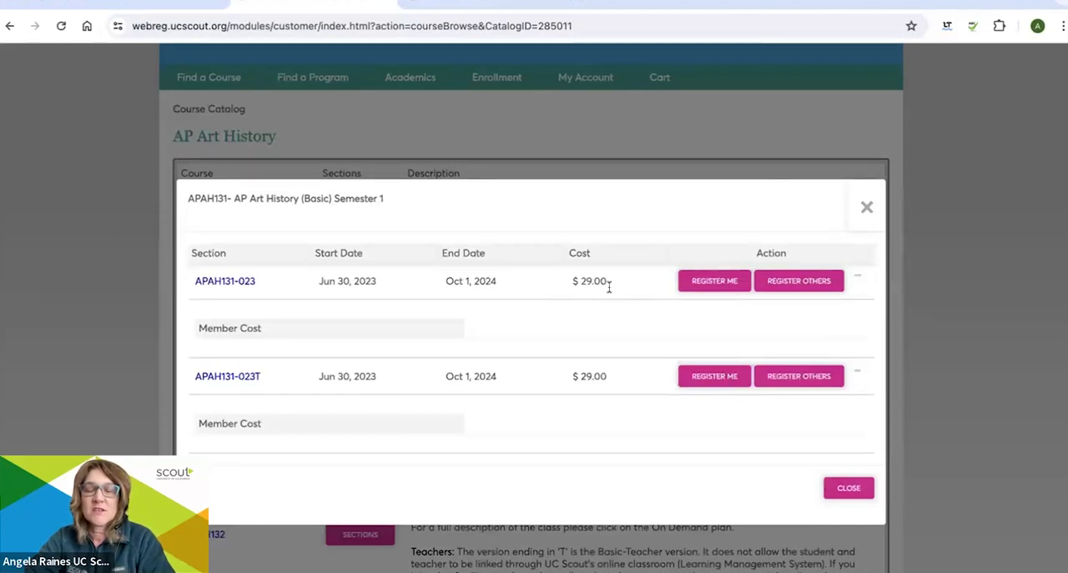
{"action": "mouse_move", "coordinate": [506, 102]}
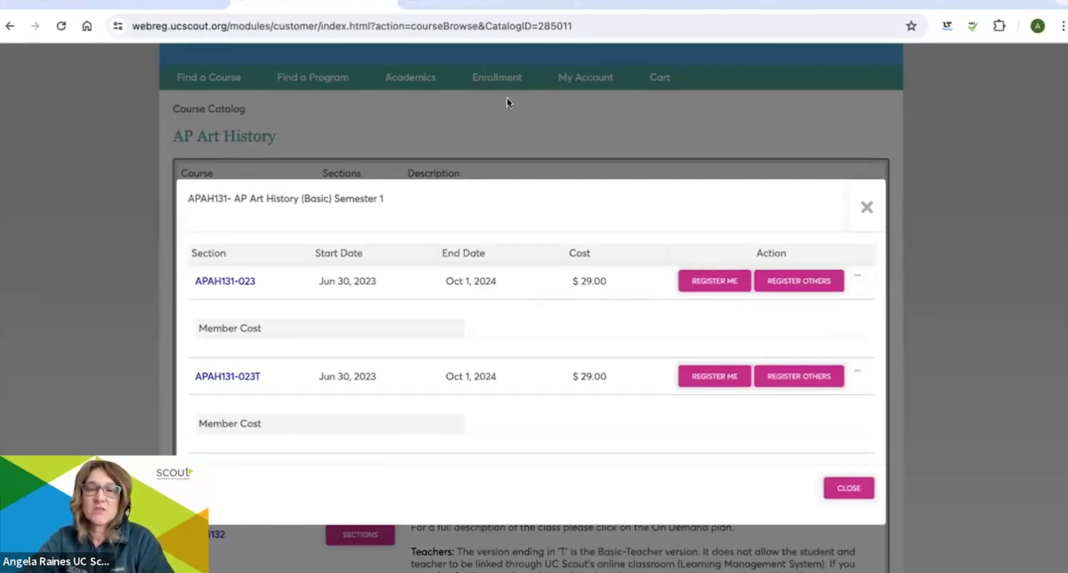
{"action": "mouse_move", "coordinate": [616, 82]}
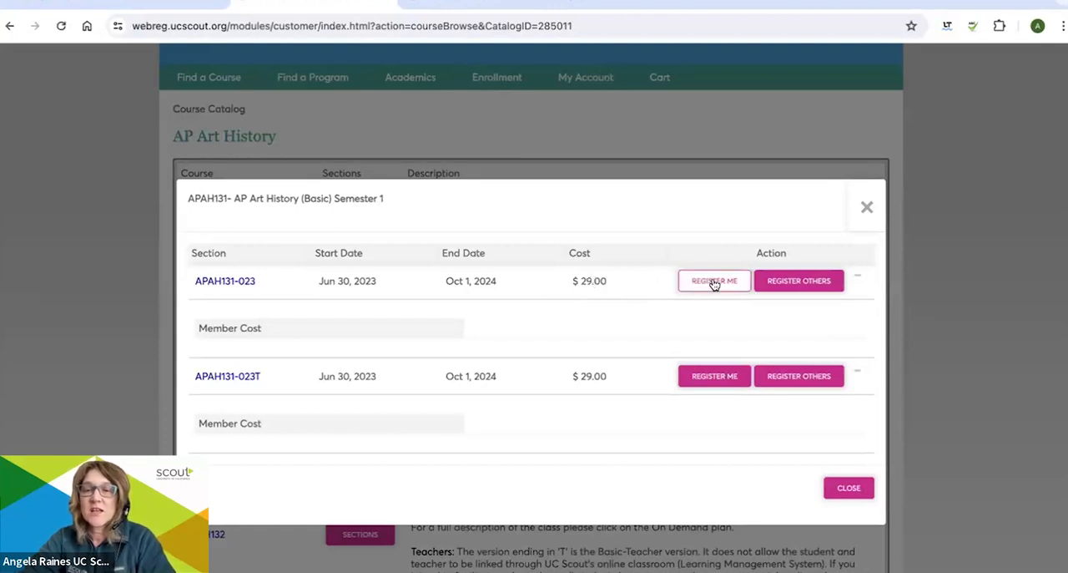
{"action": "left_click", "coordinate": [714, 281]}
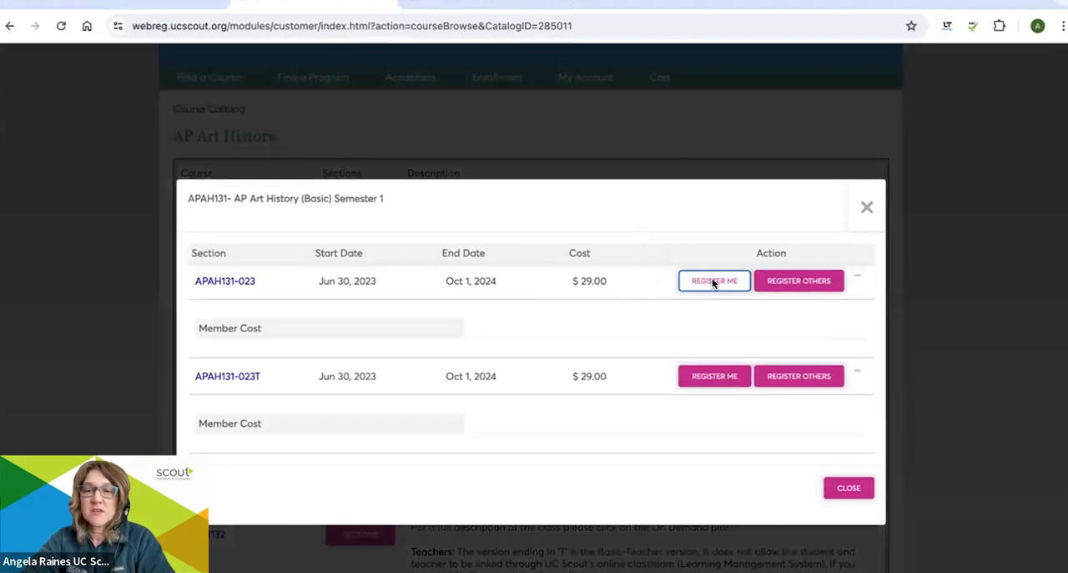
{"action": "left_click", "coordinate": [715, 280]}
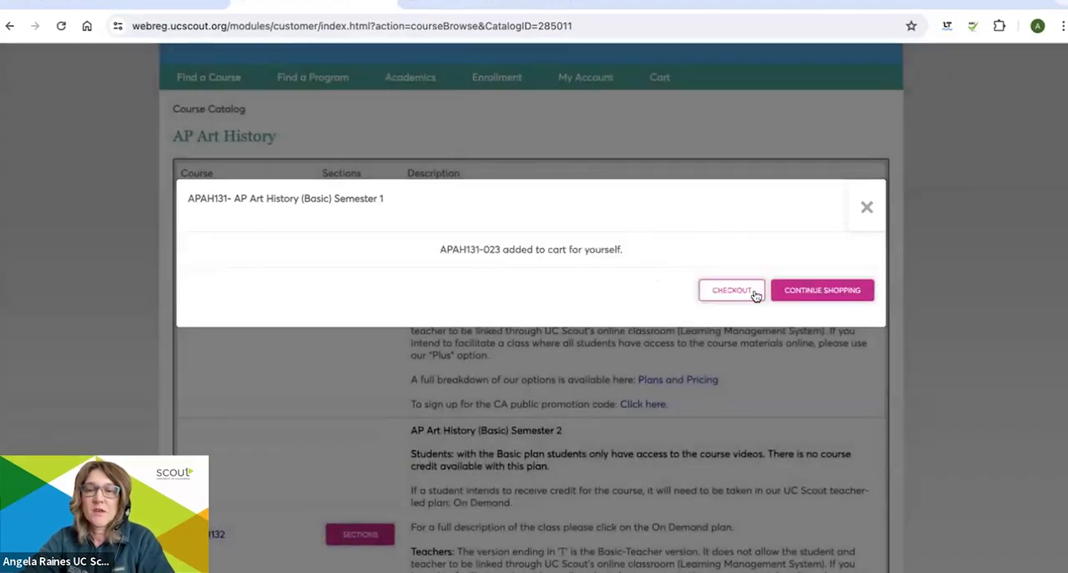
{"action": "left_click", "coordinate": [731, 291]}
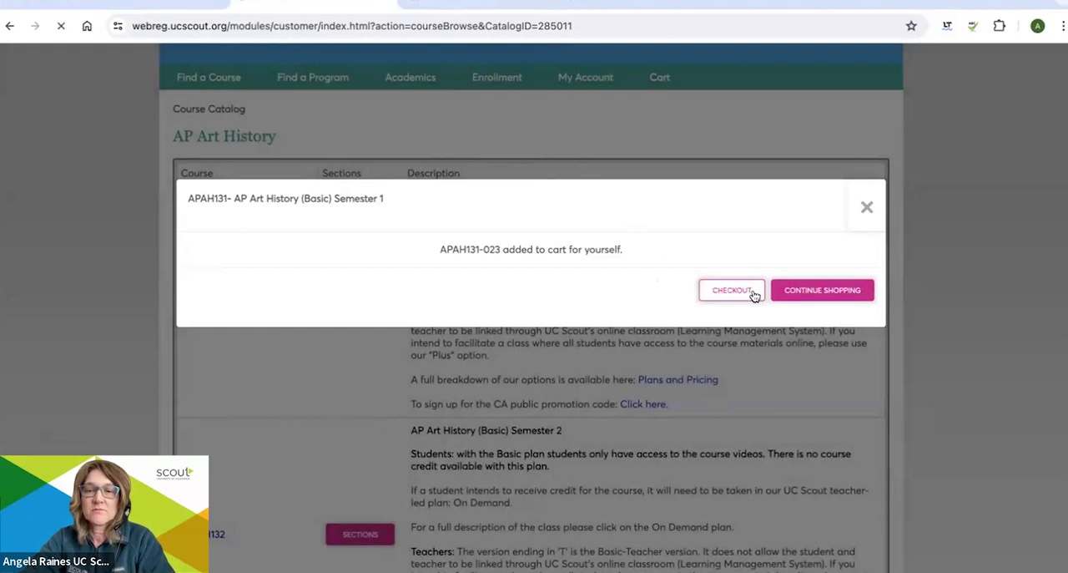
{"action": "mouse_move", "coordinate": [471, 145]}
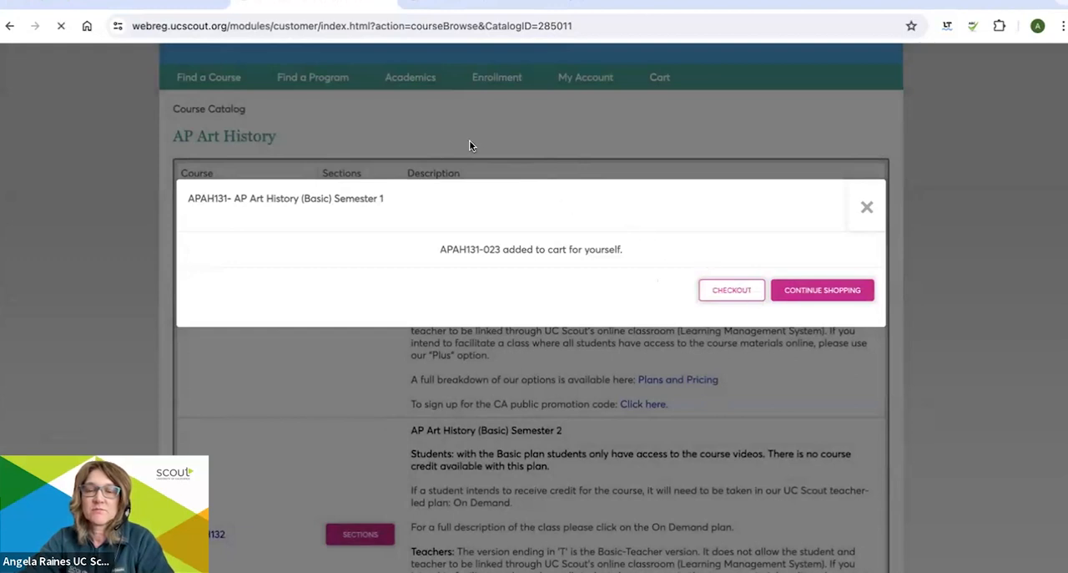
- Arrive at Payment Checkout listing APAH131-023 at $29.00 with the promo code field empty
{"action": "left_click", "coordinate": [731, 290]}
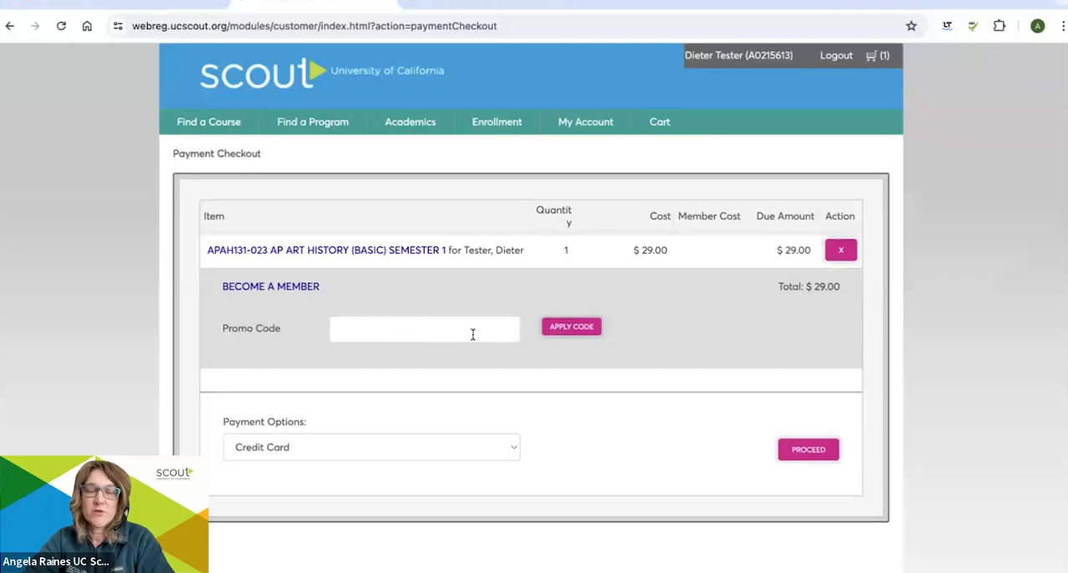
{"action": "mouse_move", "coordinate": [717, 428]}
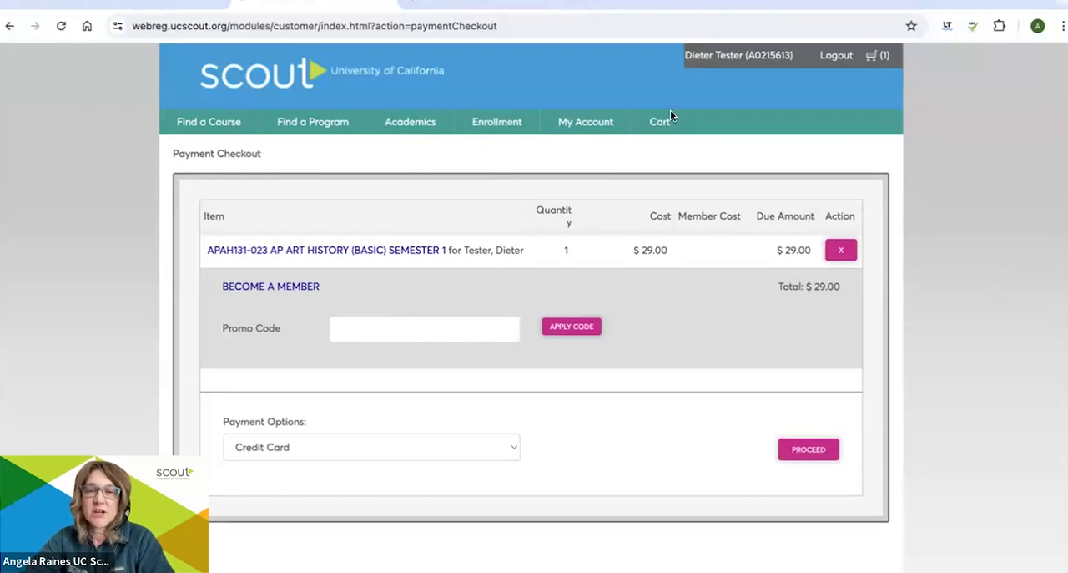
{"action": "mouse_move", "coordinate": [694, 176]}
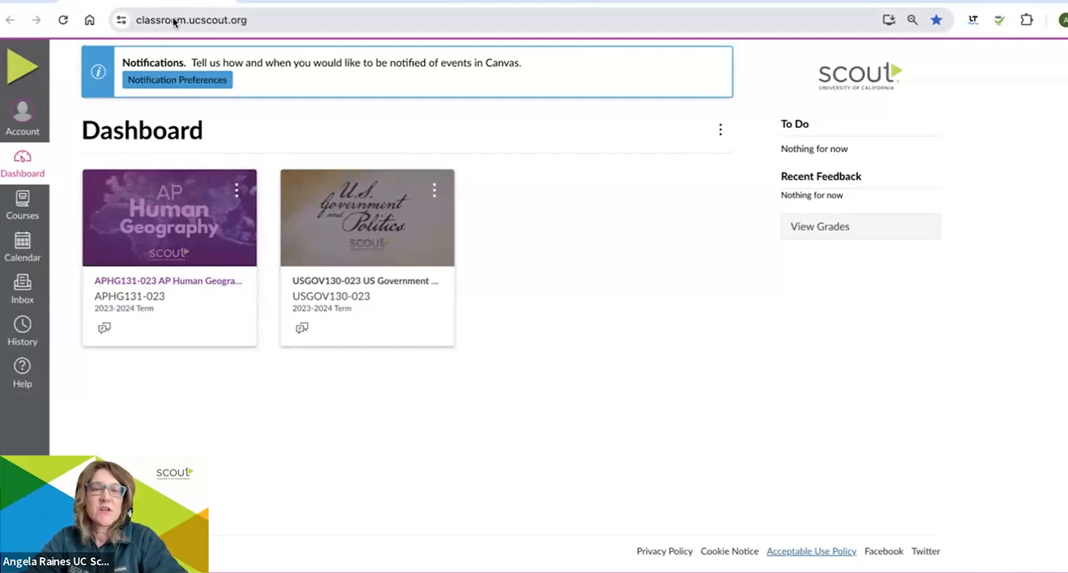
{"action": "mouse_move", "coordinate": [254, 20]}
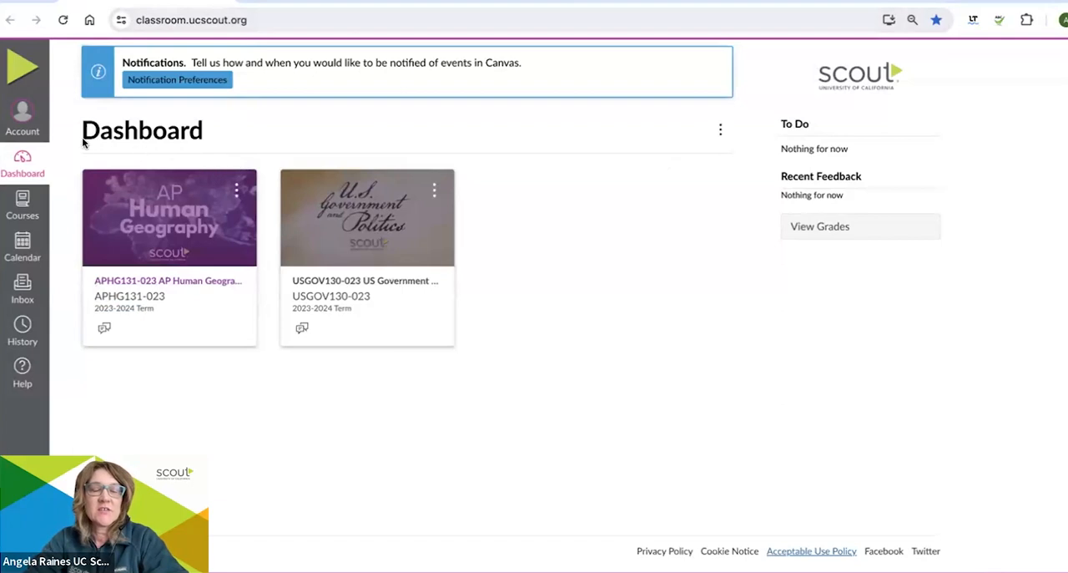
{"action": "mouse_move", "coordinate": [470, 252]}
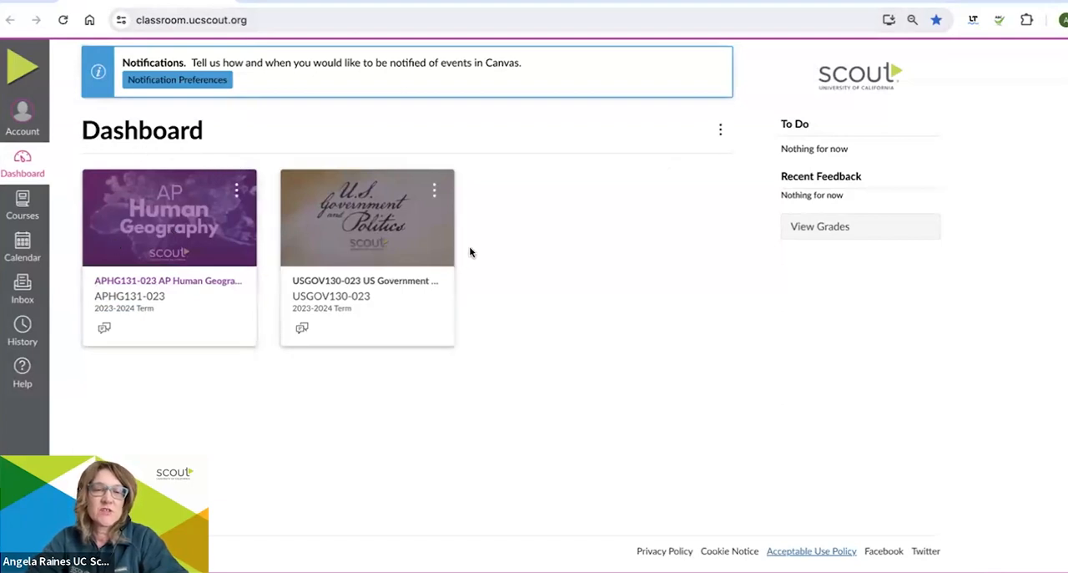
{"action": "mouse_move", "coordinate": [474, 134]}
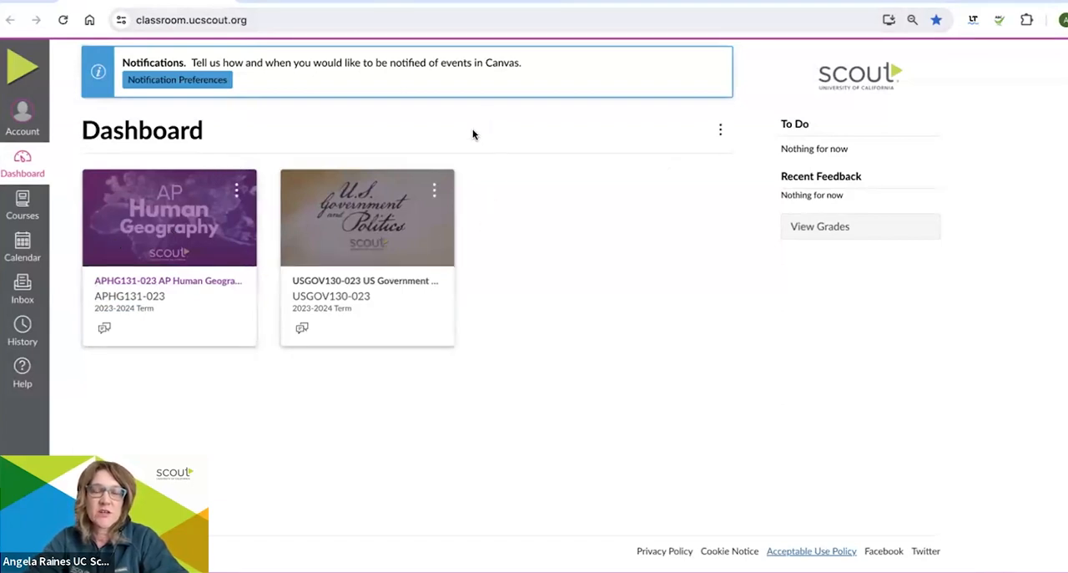